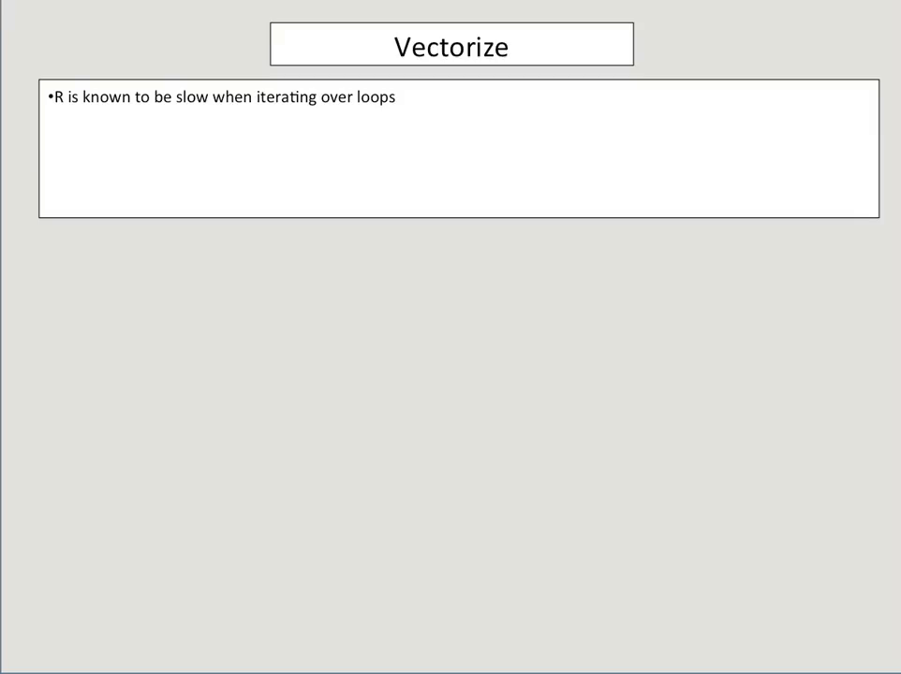
Reveal the Vectorize slide's bullets on interpreted R and the loop-versus-sum(x) timing boxes
type("This is because R is an \"interpreted\" language as opposed to compiled ones (i.e. C, Fortran, BASIC)")
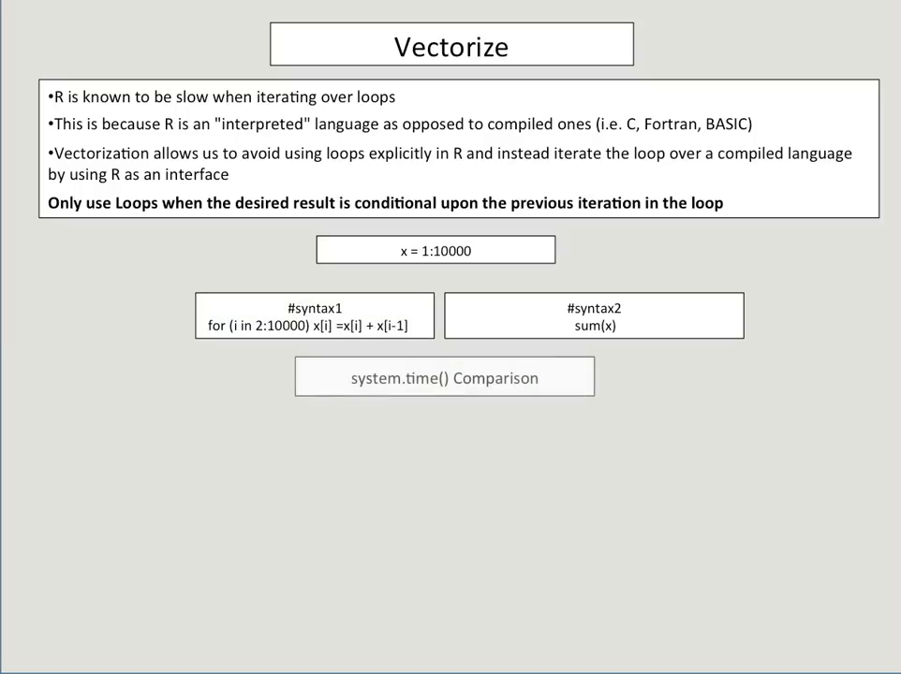
left_click(444, 376)
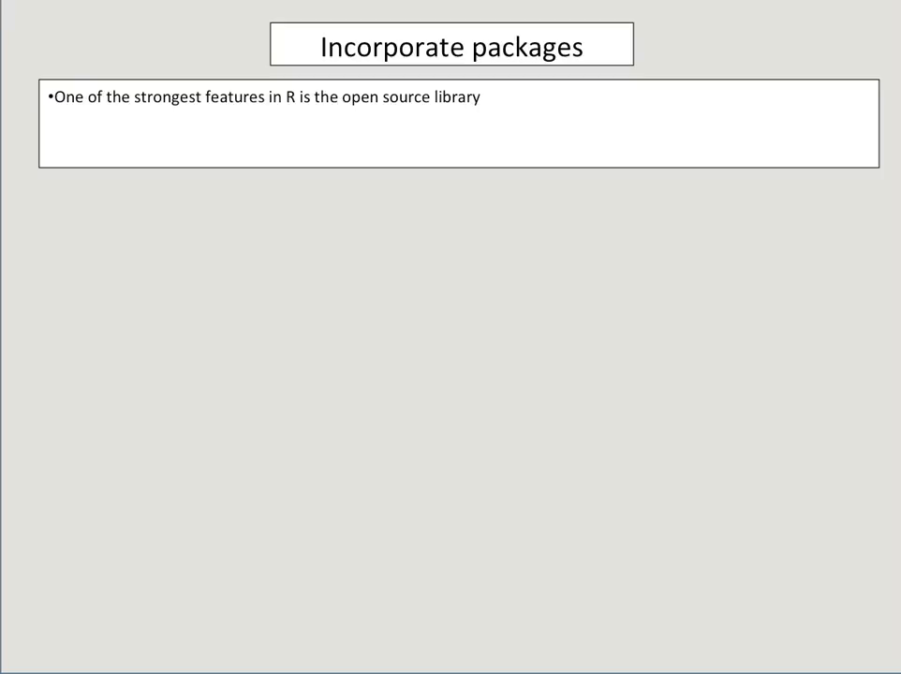
Reveal the bullet that many people have written packages to speed up operations
type("many people have written packages that speed up the operation that you are trying to do")
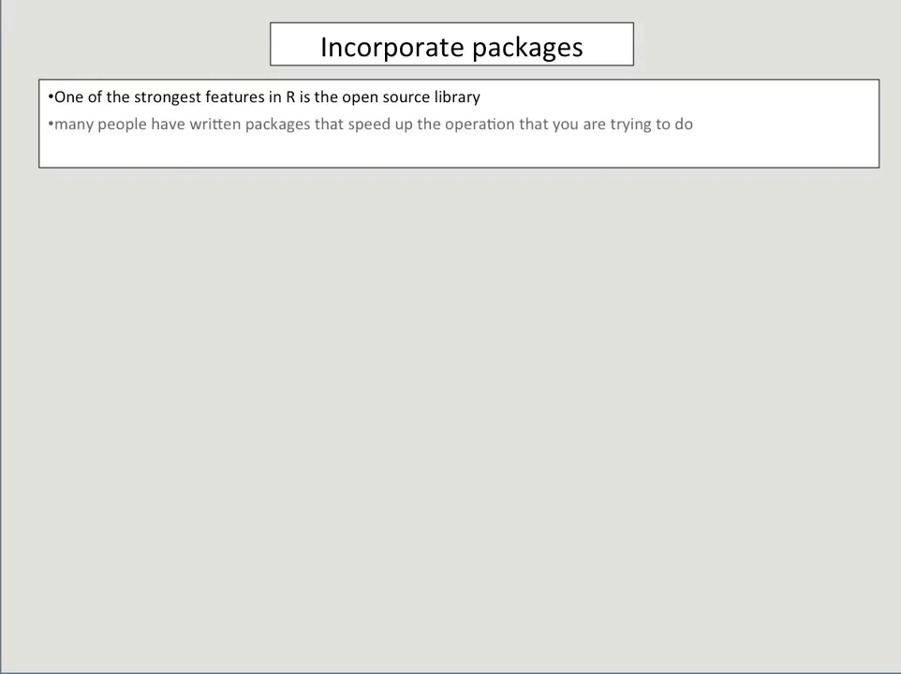